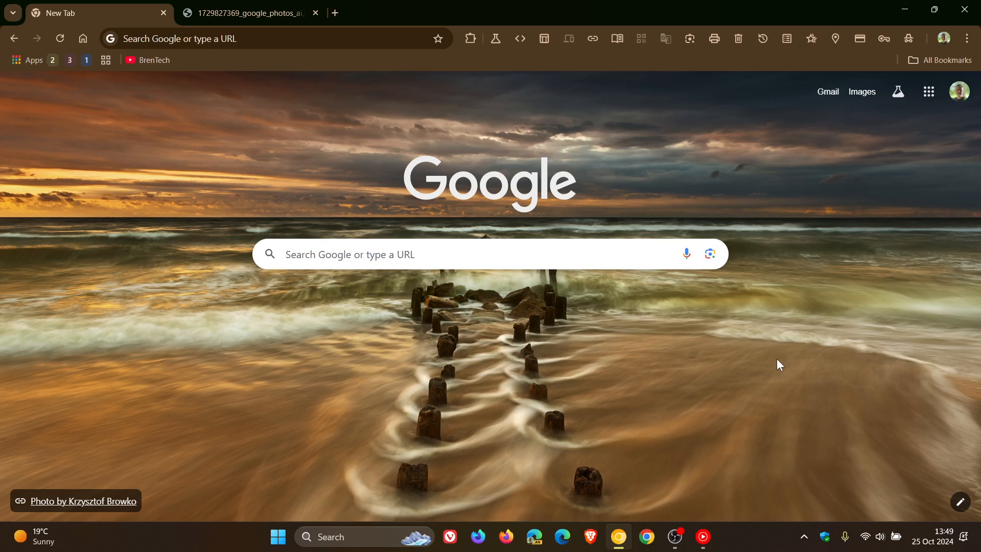
mouse_move(928, 92)
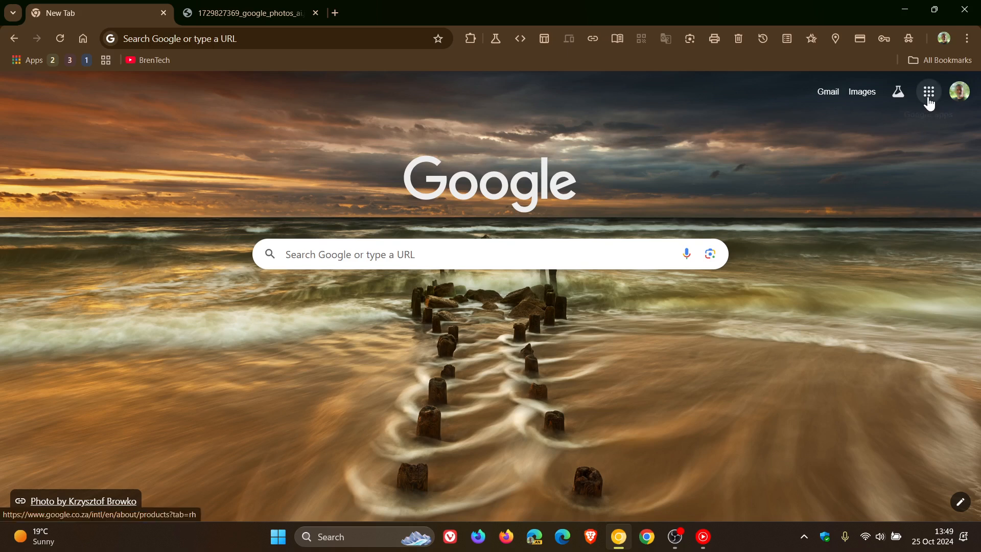
- Launch Google Photos from the Google apps list on the new tab page
click(927, 92)
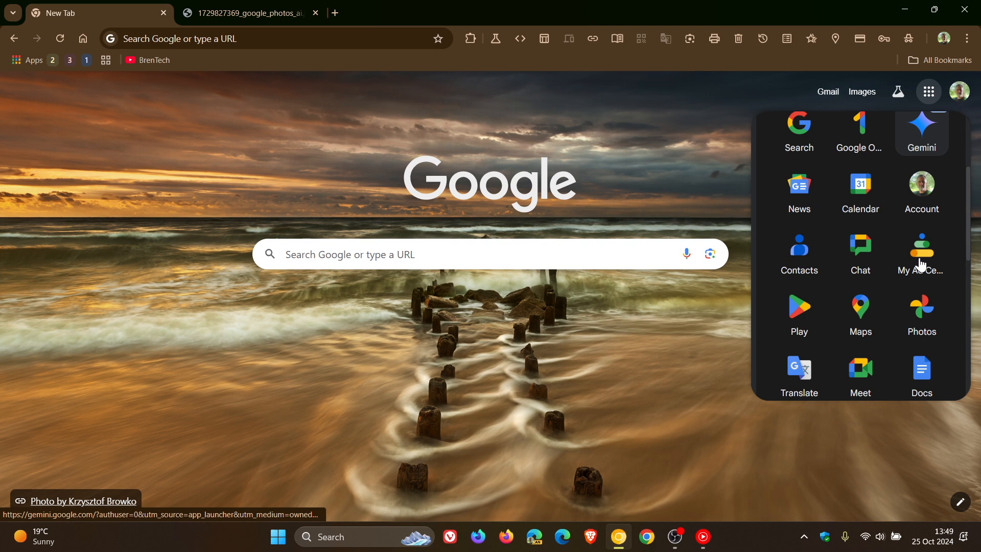
click(921, 311)
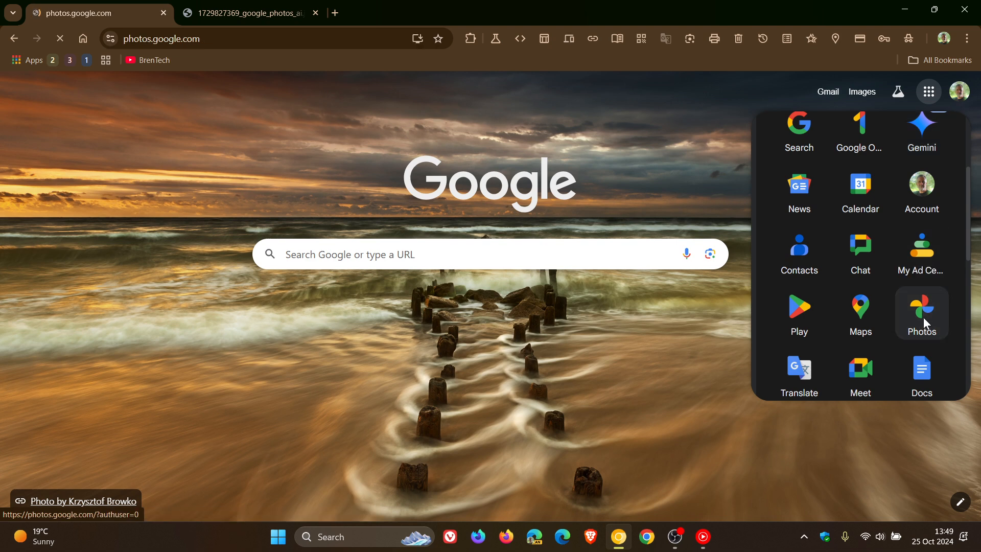
- Let the Photos library finish loading to show the September pictures
click(921, 310)
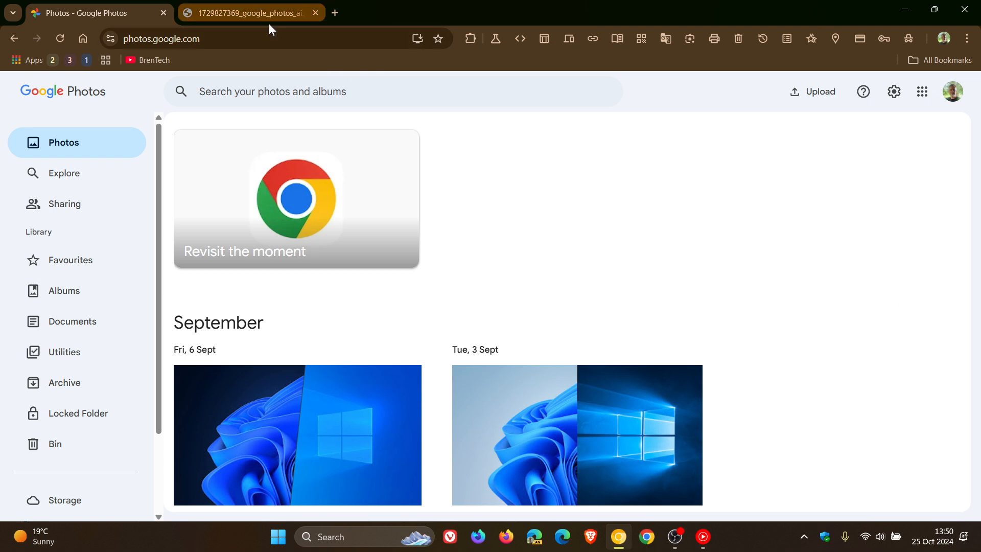
- View the downloaded announcement image's AI info credit details, then return to the Photos tab
click(253, 13)
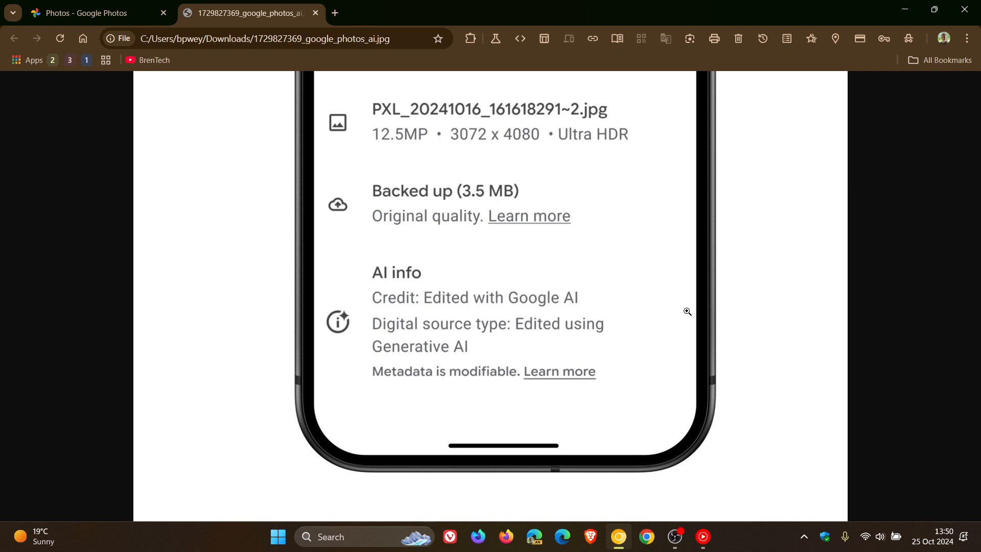
mouse_move(659, 288)
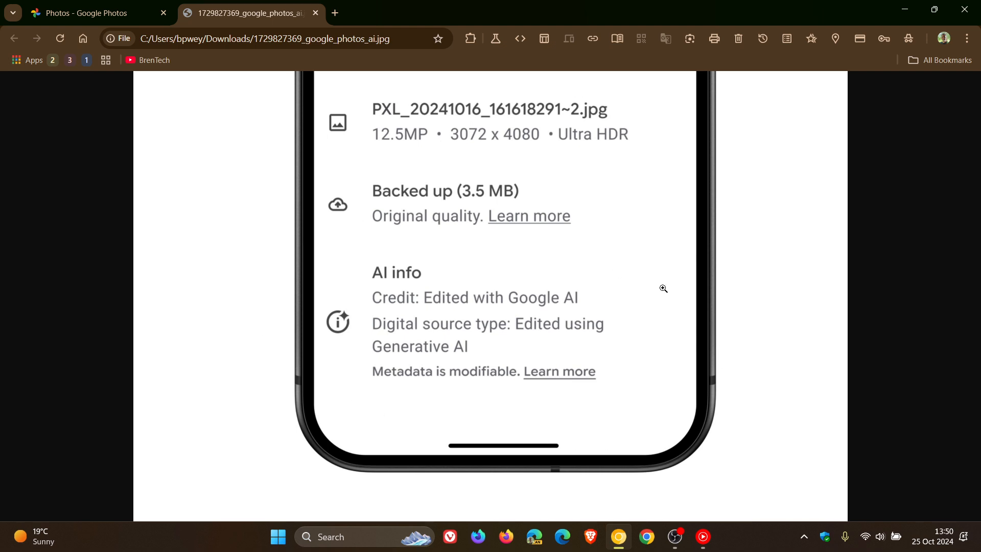
mouse_move(285, 353)
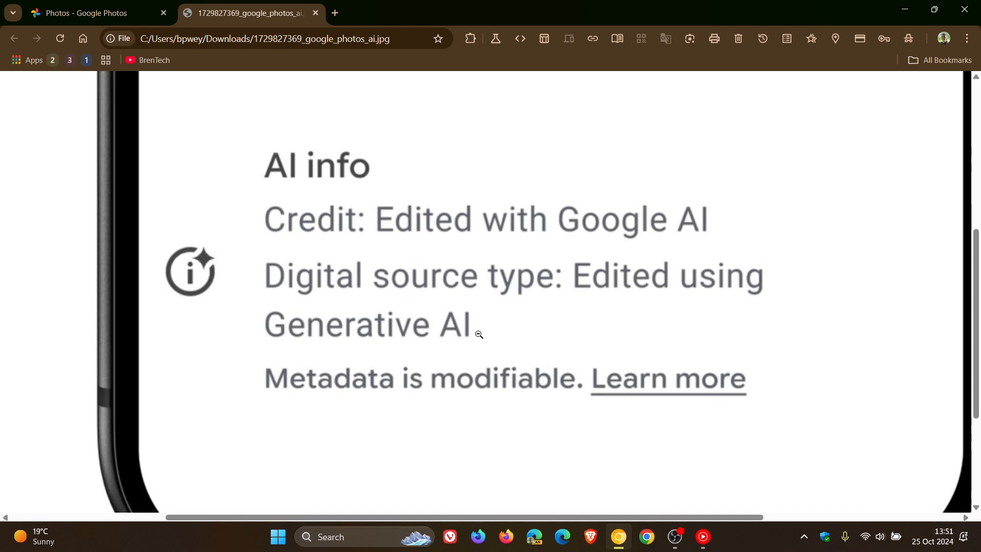
mouse_move(333, 342)
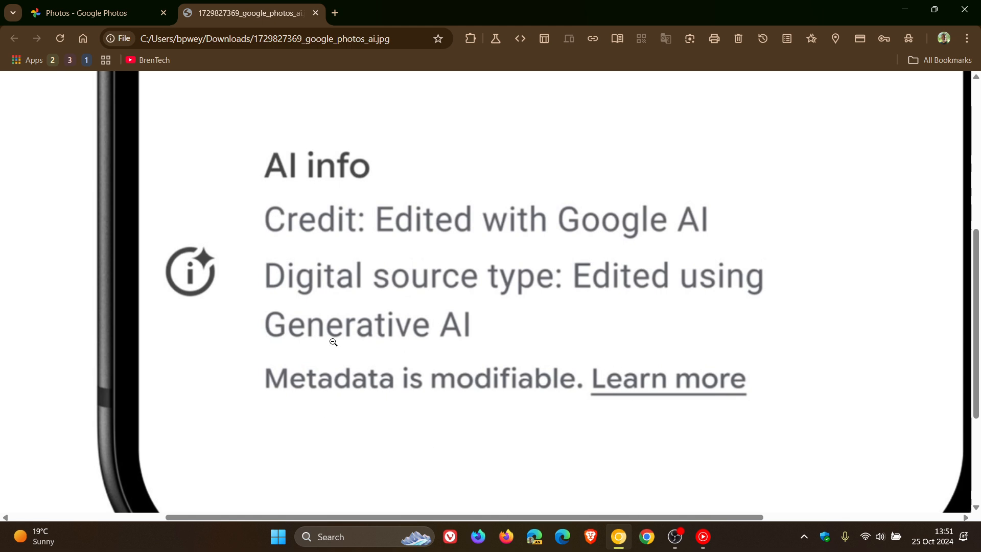
mouse_move(257, 405)
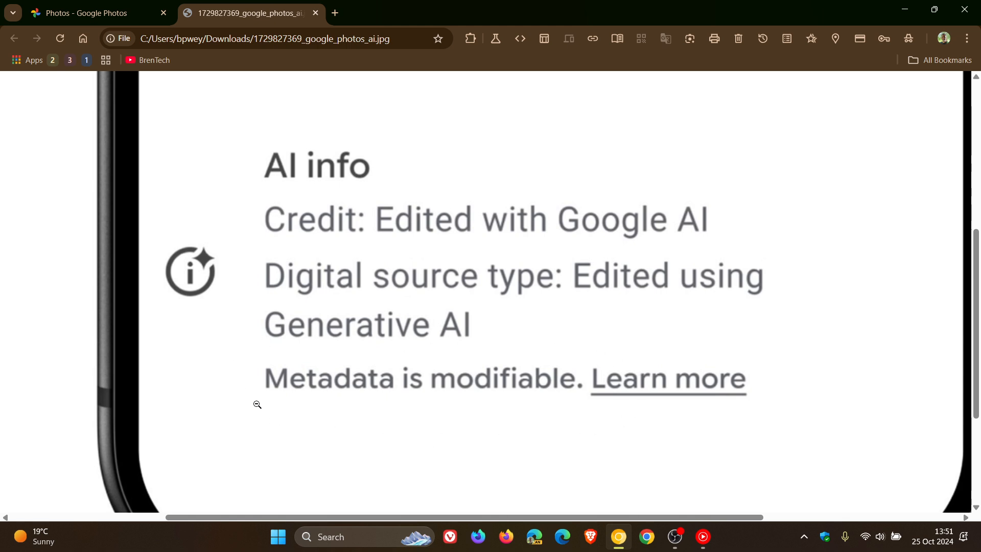
mouse_move(546, 426)
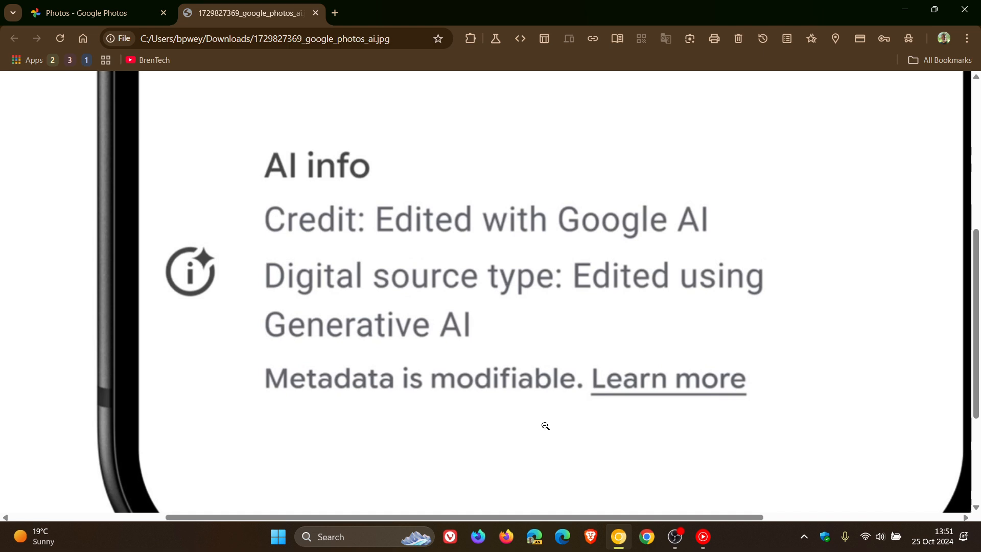
mouse_move(295, 117)
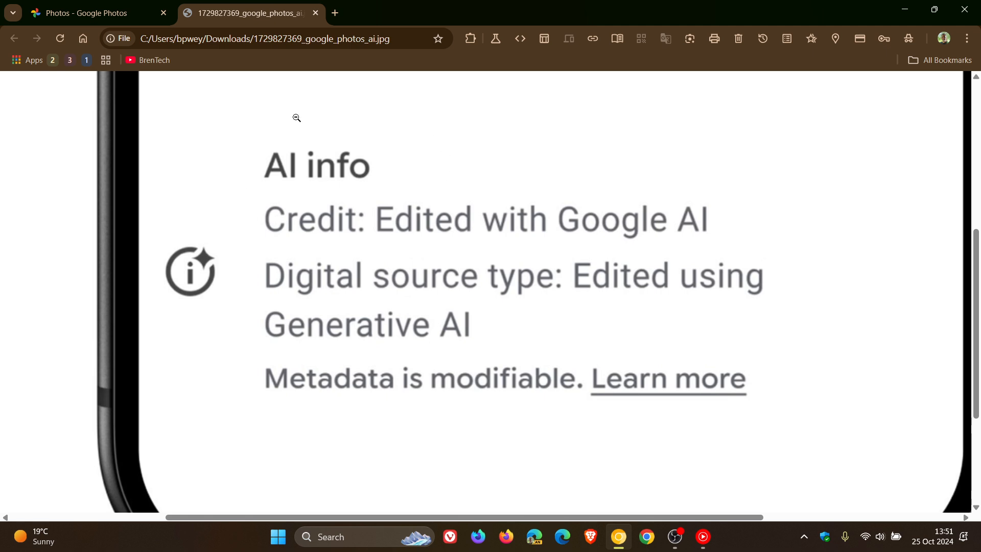
mouse_move(419, 217)
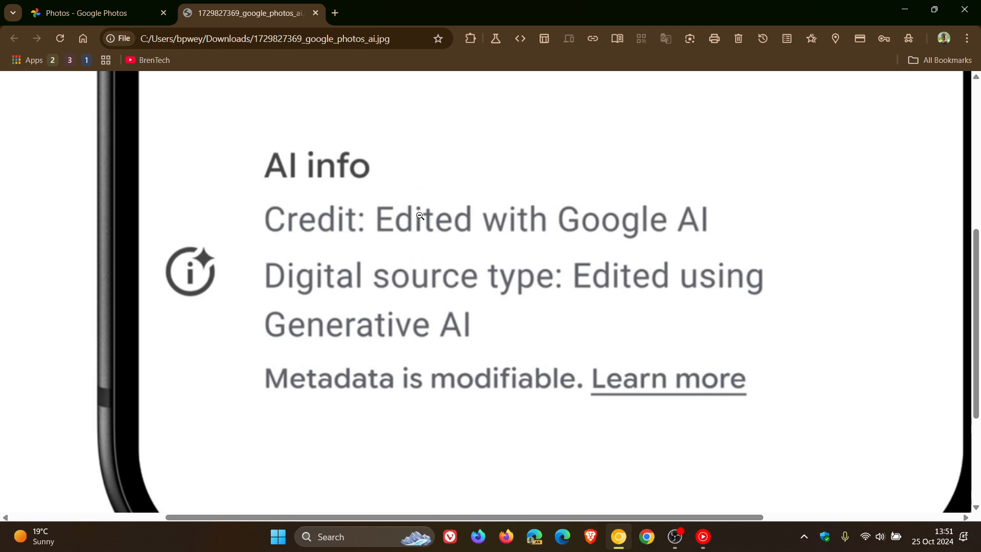
mouse_move(785, 194)
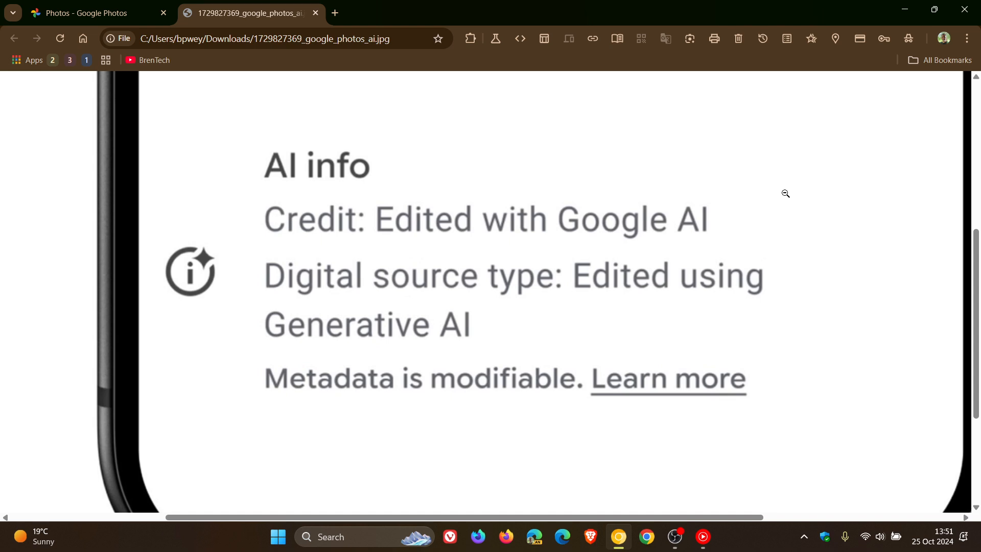
mouse_move(572, 231)
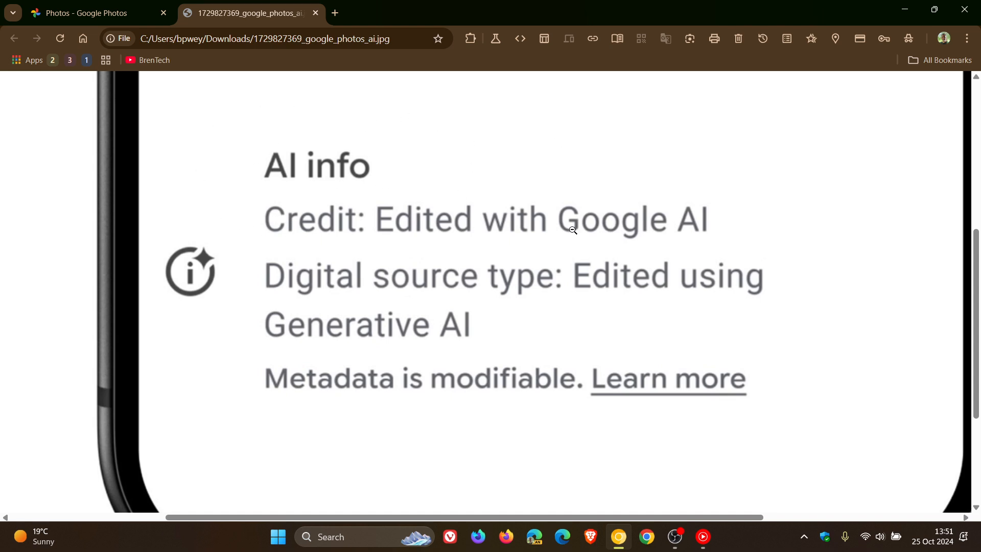
mouse_move(709, 279)
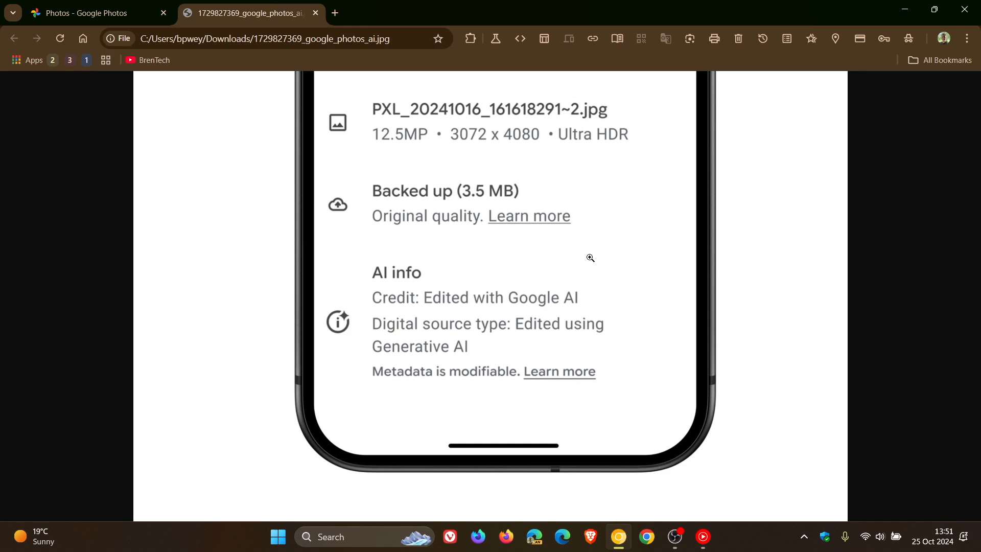
mouse_move(567, 314)
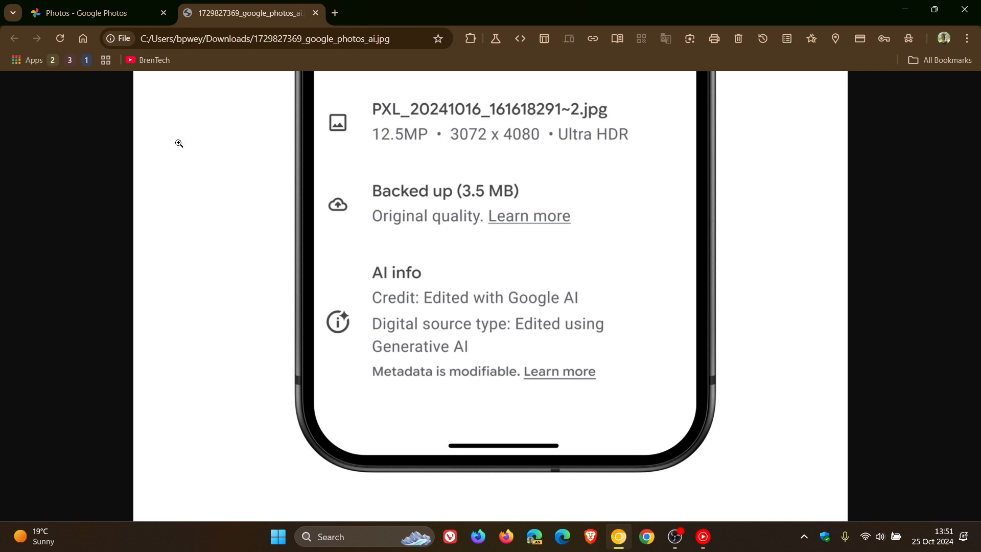
click(81, 13)
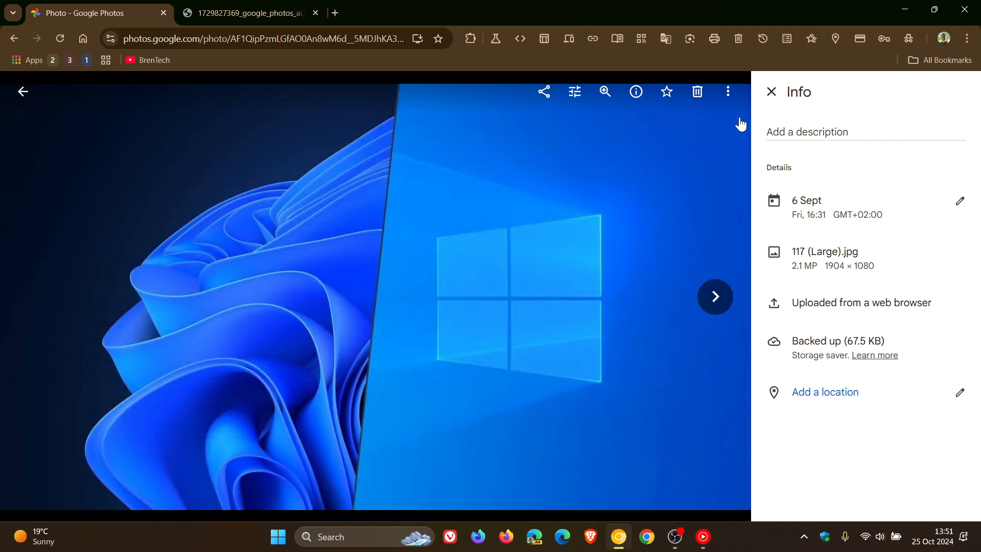
- Toggle the 6 Sept wallpaper photo's Info panel and close it to view the photo full-size
click(772, 92)
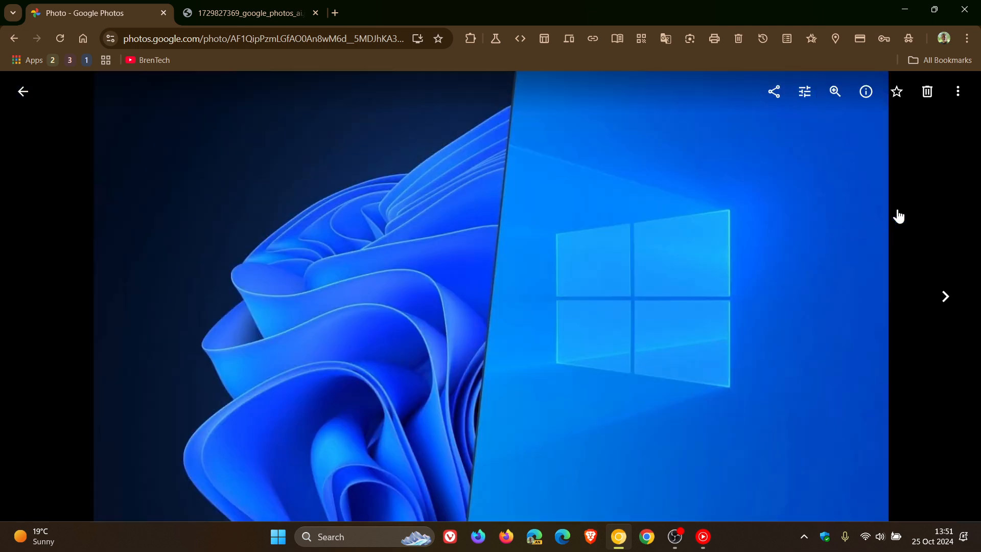
click(866, 92)
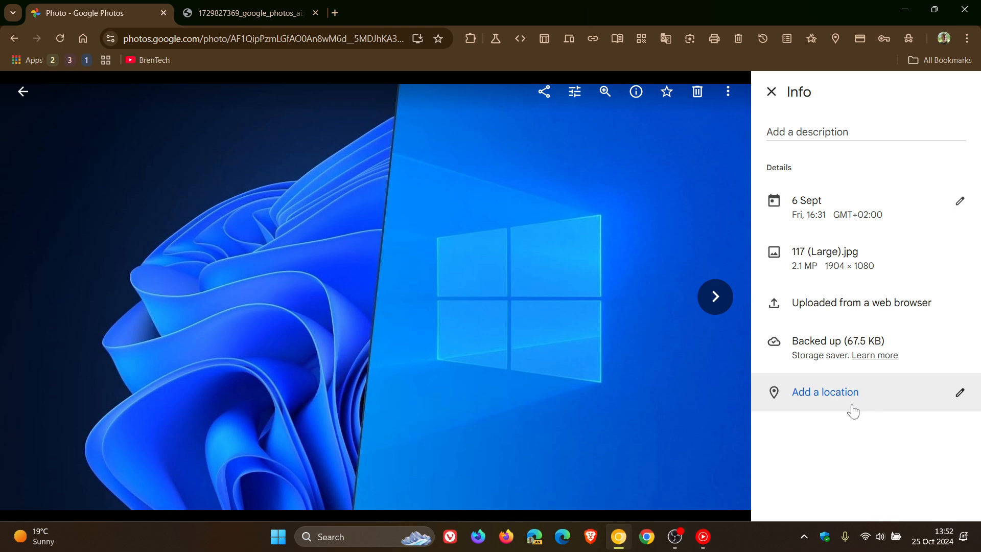
mouse_move(817, 415)
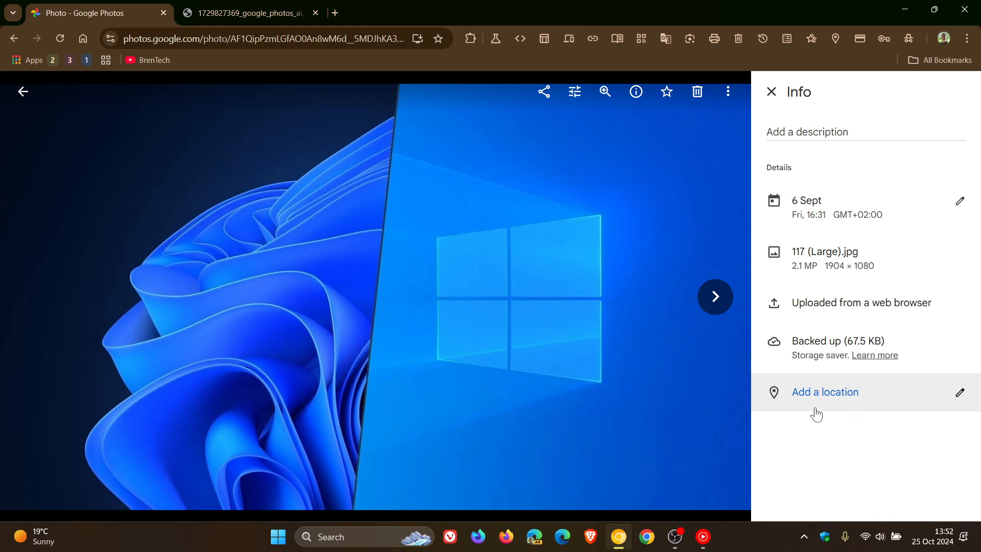
mouse_move(799, 396)
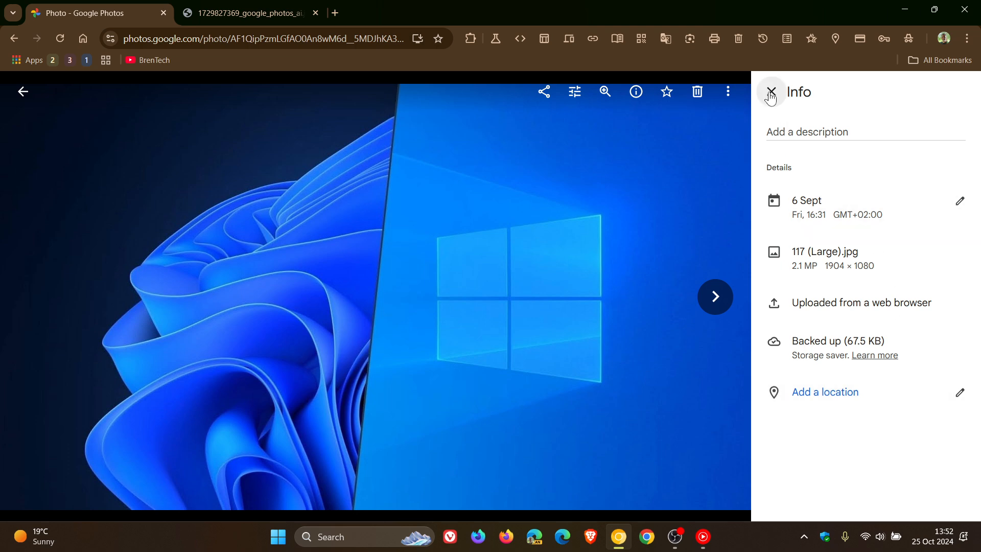
click(771, 92)
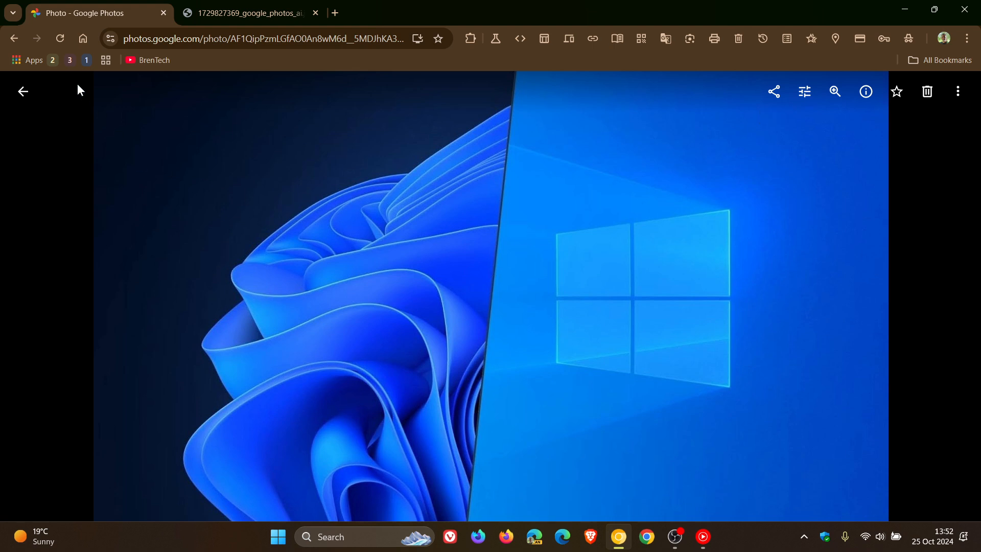